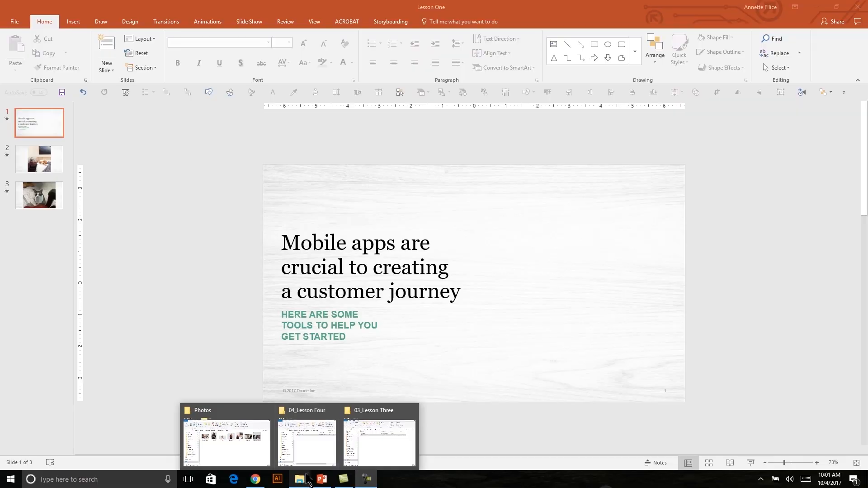
Step: Bring the Lesson One Photos folder window forward, showing its pictures including Mobile Phone
{"action": "left_click", "coordinate": [226, 443]}
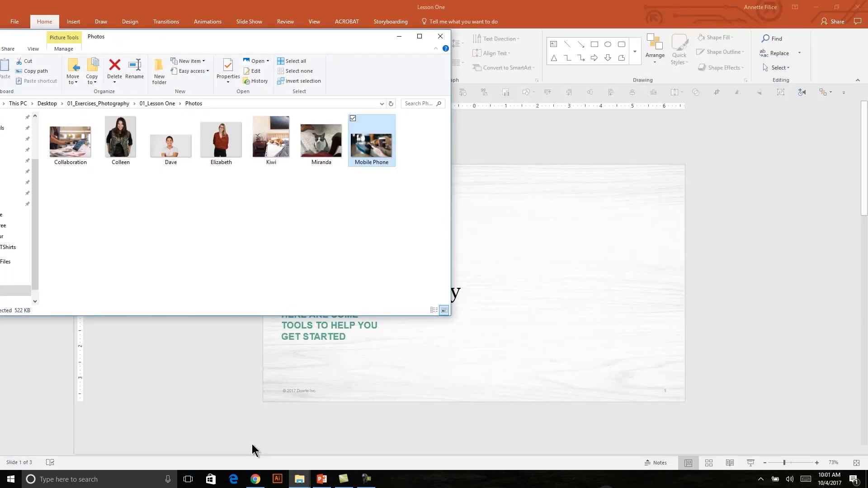
{"action": "mouse_move", "coordinate": [265, 426]}
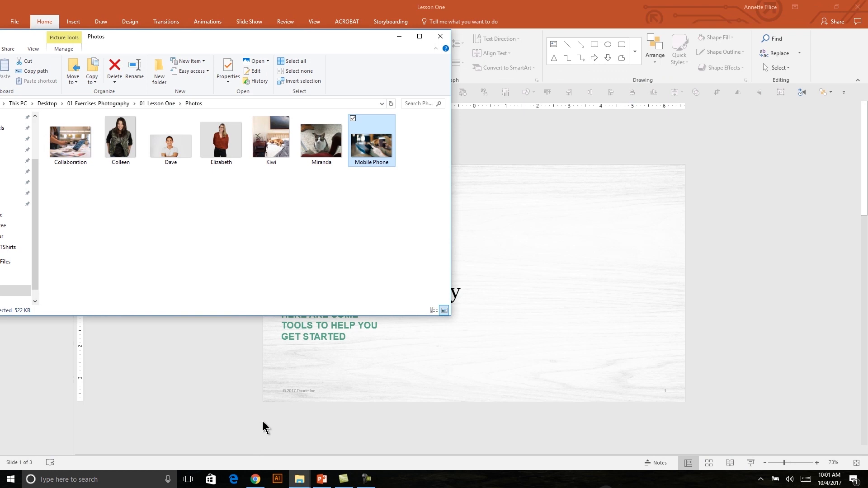
{"action": "mouse_move", "coordinate": [319, 418]}
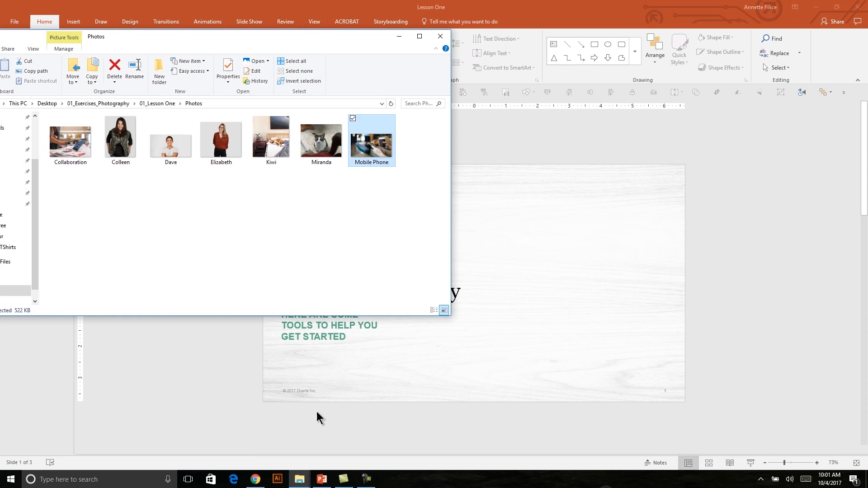
{"action": "mouse_move", "coordinate": [371, 146]}
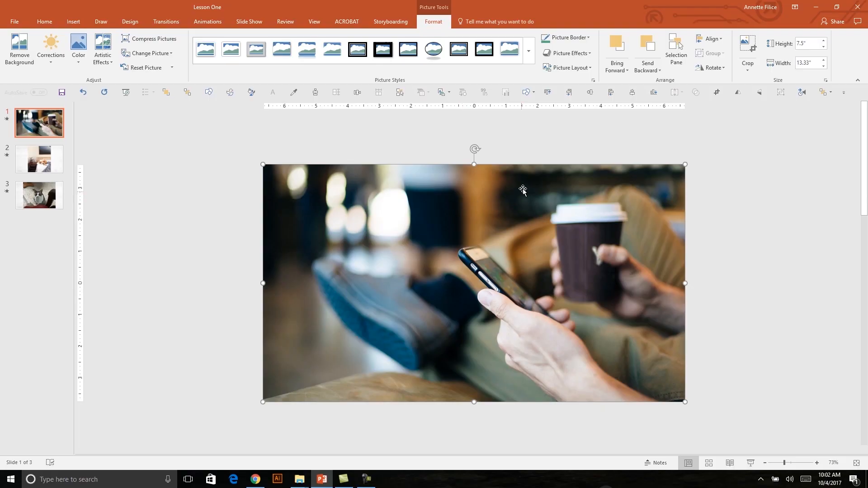
{"action": "mouse_move", "coordinate": [494, 155]}
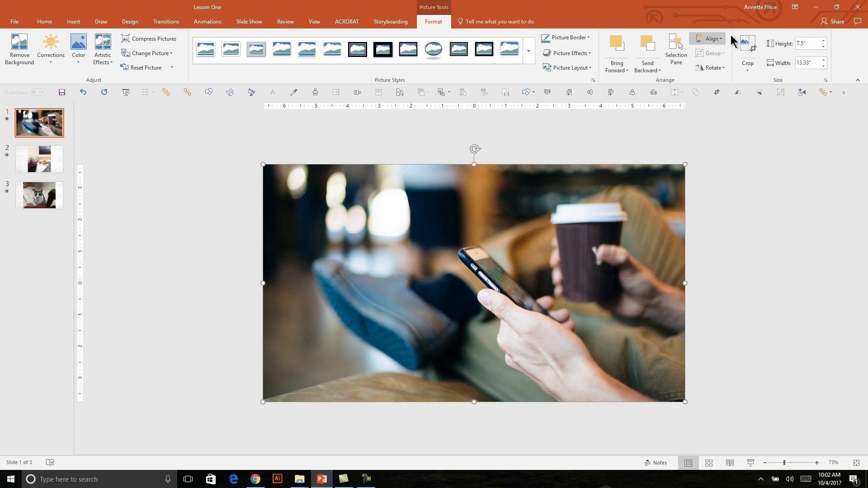
{"action": "mouse_move", "coordinate": [748, 48]}
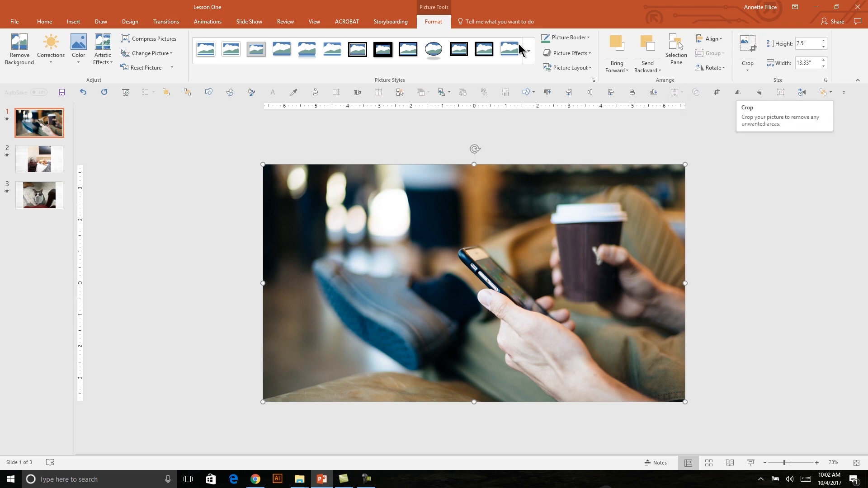
{"action": "mouse_move", "coordinate": [711, 38]}
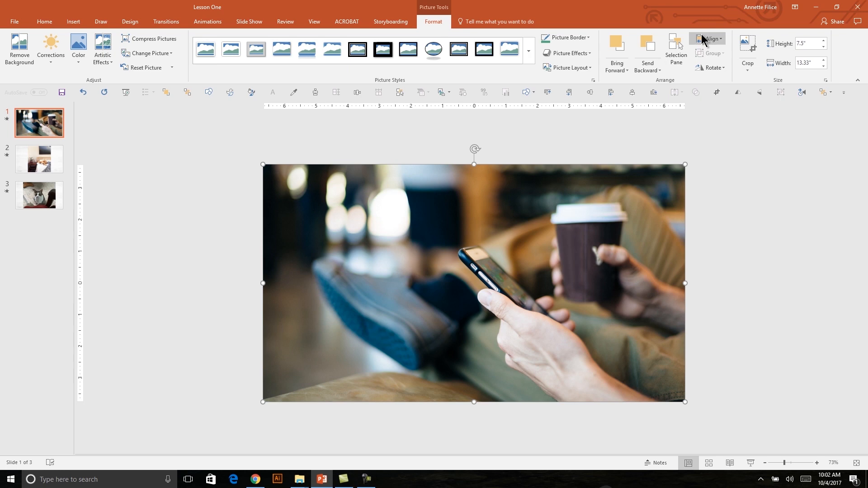
Step: Enter crop mode on the phone photo on slide 1
{"action": "left_click", "coordinate": [747, 49]}
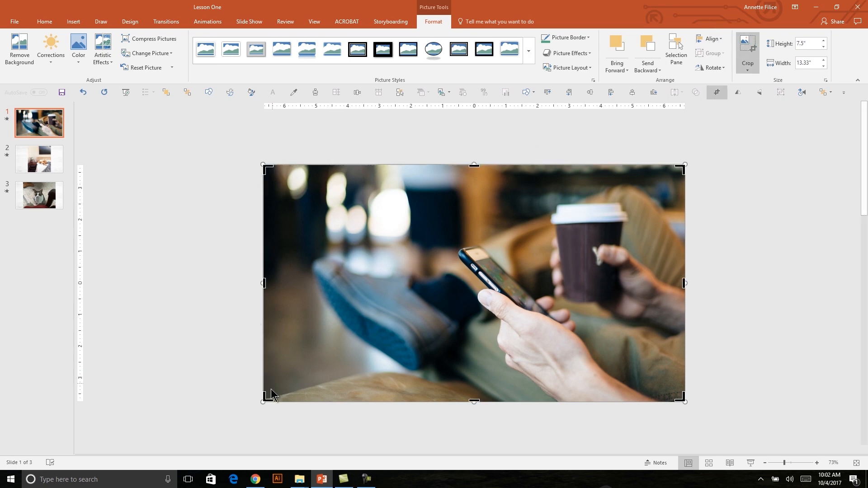
{"action": "mouse_move", "coordinate": [503, 137]}
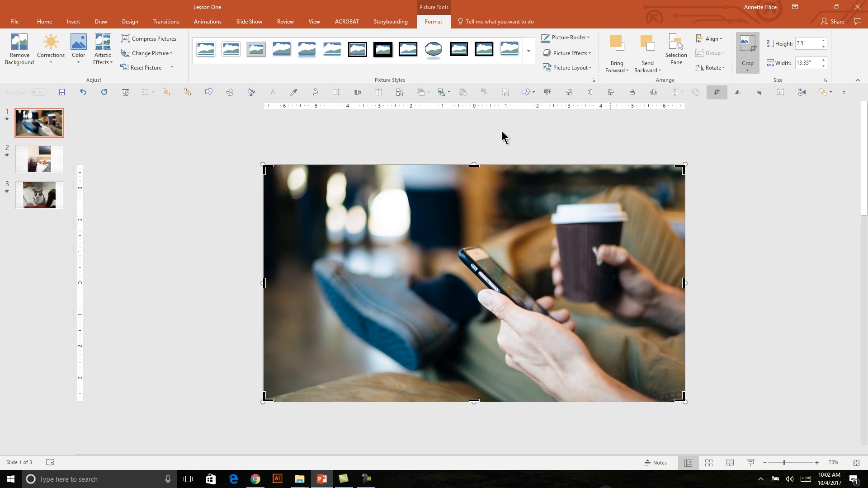
{"action": "mouse_move", "coordinate": [283, 270]}
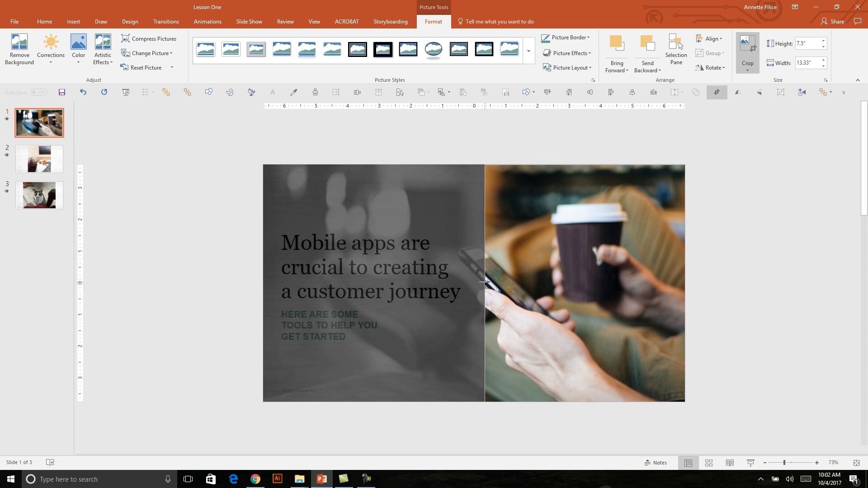
Step: Apply the narrower left crop so the title text shows beside the phone photo
{"action": "left_click", "coordinate": [584, 282]}
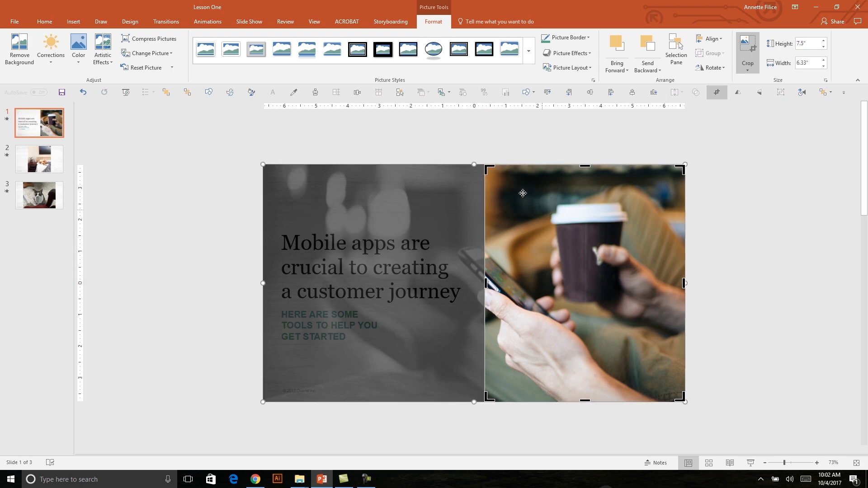
{"action": "mouse_move", "coordinate": [569, 219]}
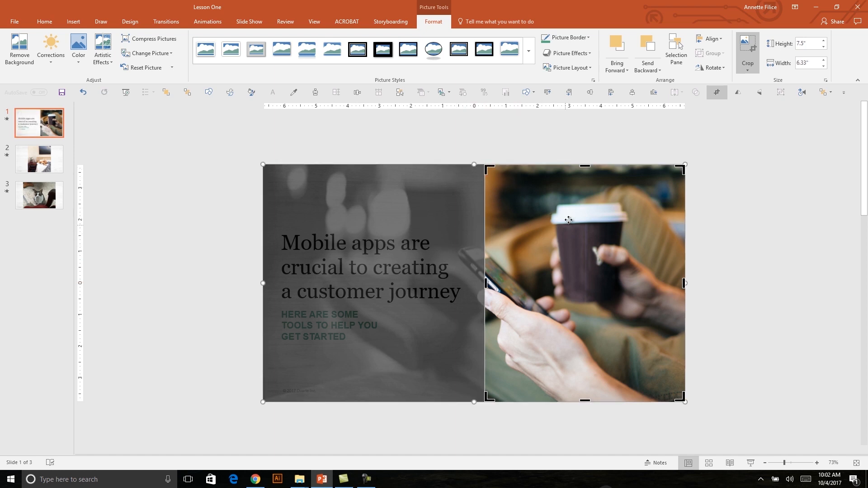
{"action": "mouse_move", "coordinate": [556, 238]}
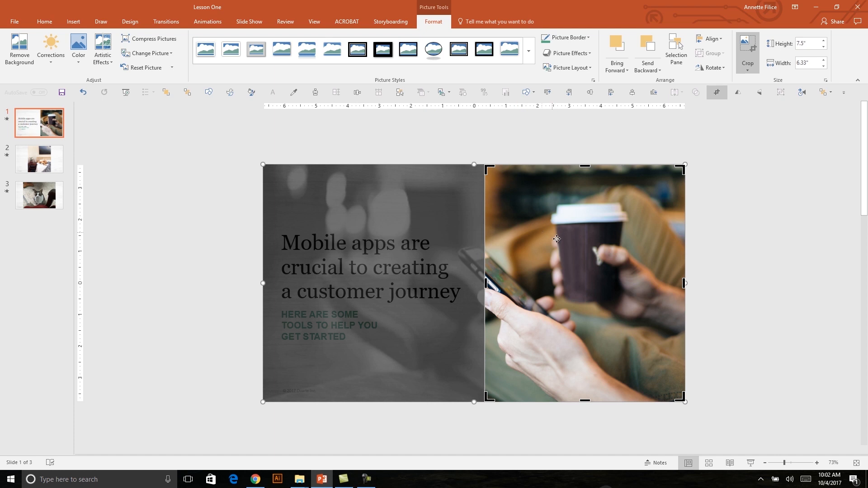
{"action": "mouse_move", "coordinate": [563, 290]}
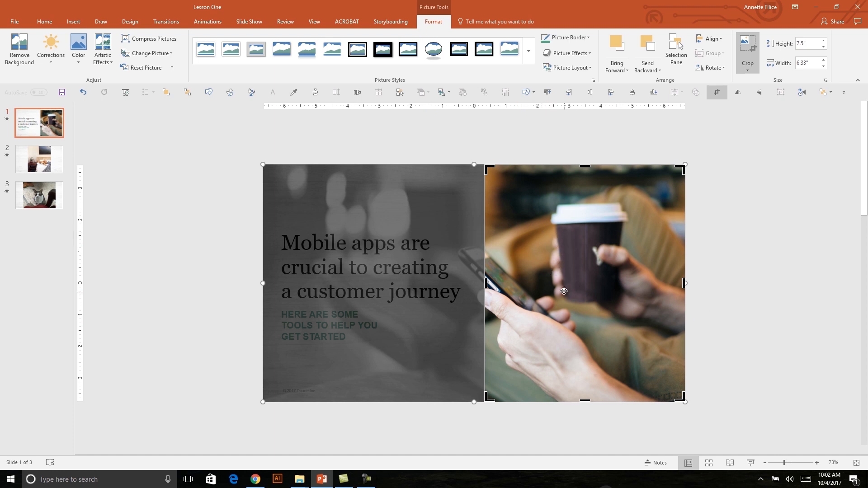
{"action": "mouse_move", "coordinate": [586, 307]}
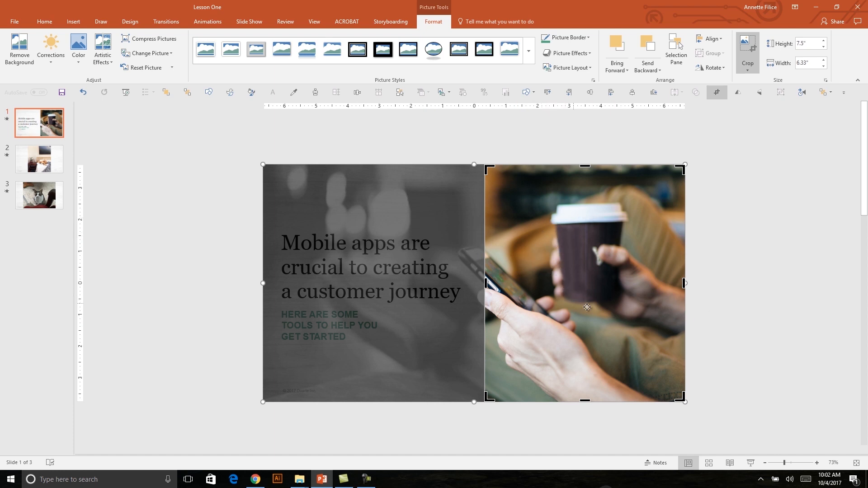
{"action": "mouse_move", "coordinate": [589, 257]}
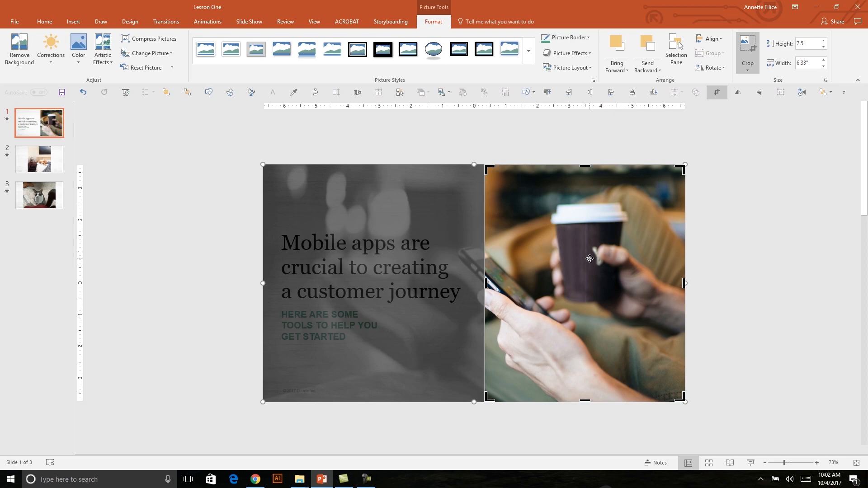
{"action": "mouse_move", "coordinate": [555, 283]}
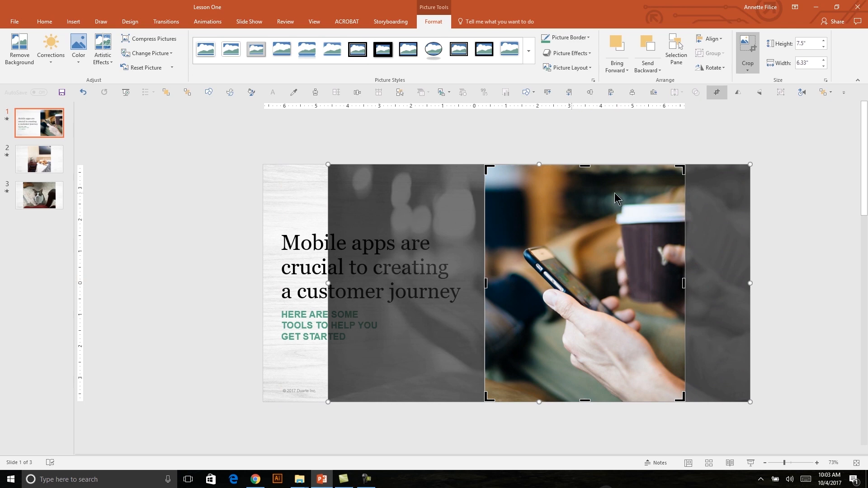
{"action": "mouse_move", "coordinate": [747, 43]}
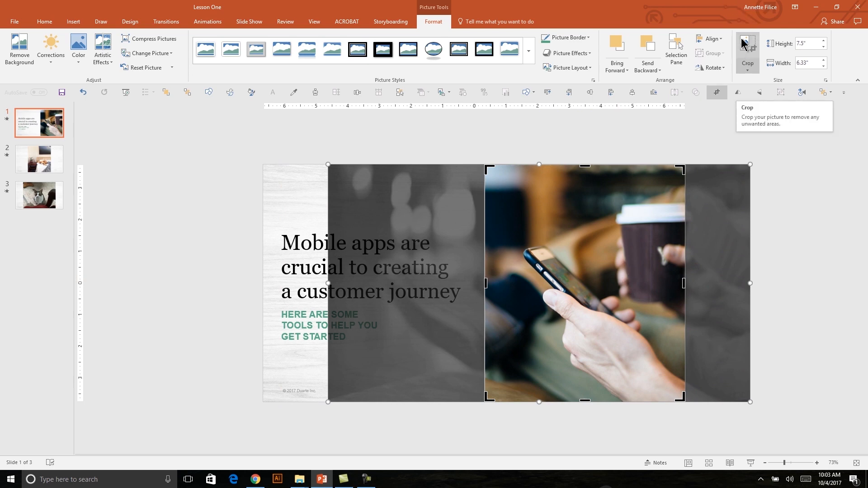
{"action": "left_click", "coordinate": [39, 159]}
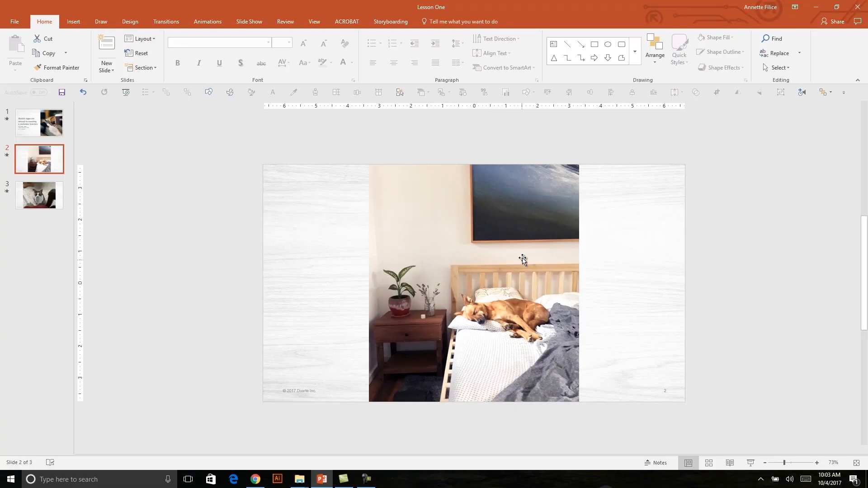
{"action": "mouse_move", "coordinate": [545, 278]}
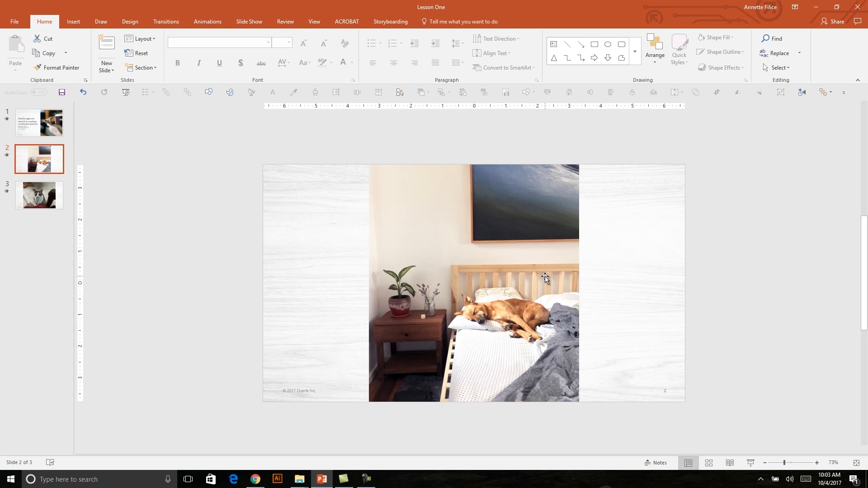
{"action": "mouse_move", "coordinate": [514, 267]}
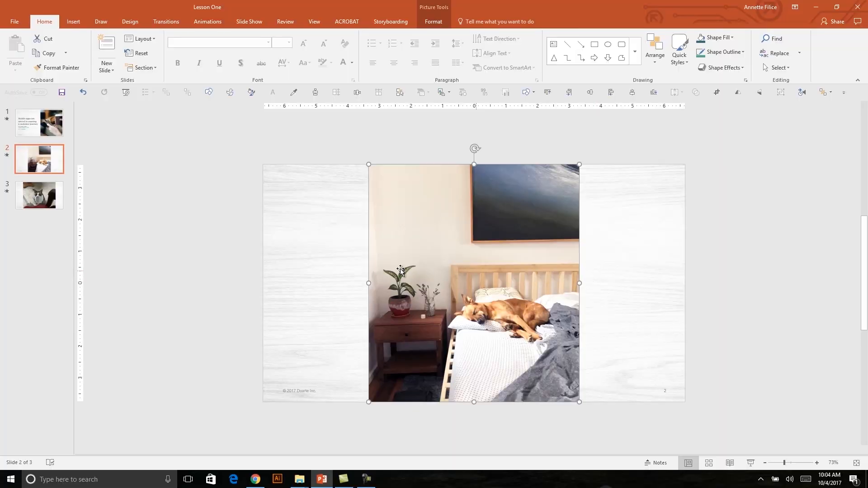
{"action": "mouse_move", "coordinate": [568, 277]}
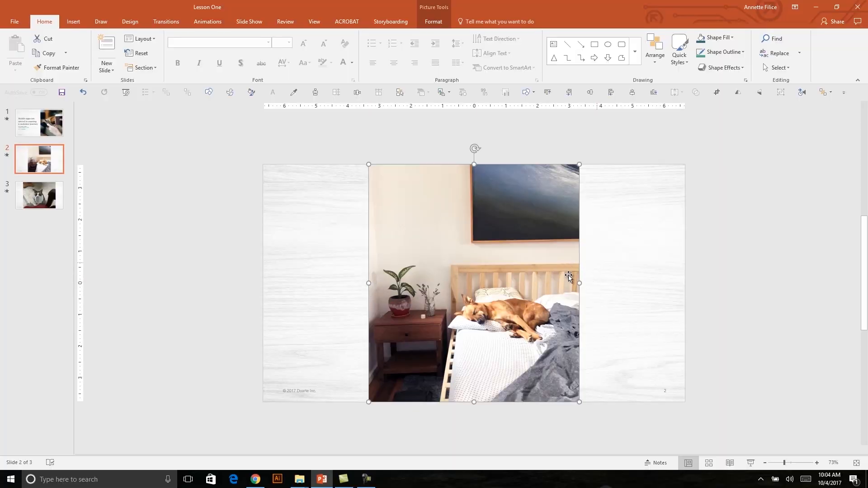
{"action": "mouse_move", "coordinate": [560, 238]}
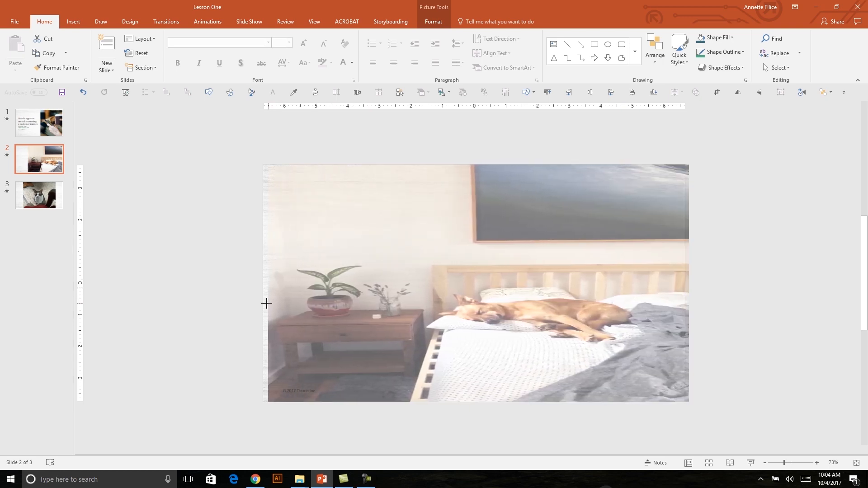
Step: Widen the dog photo on slide 2 so it spans the full slide width
{"action": "left_click", "coordinate": [477, 282]}
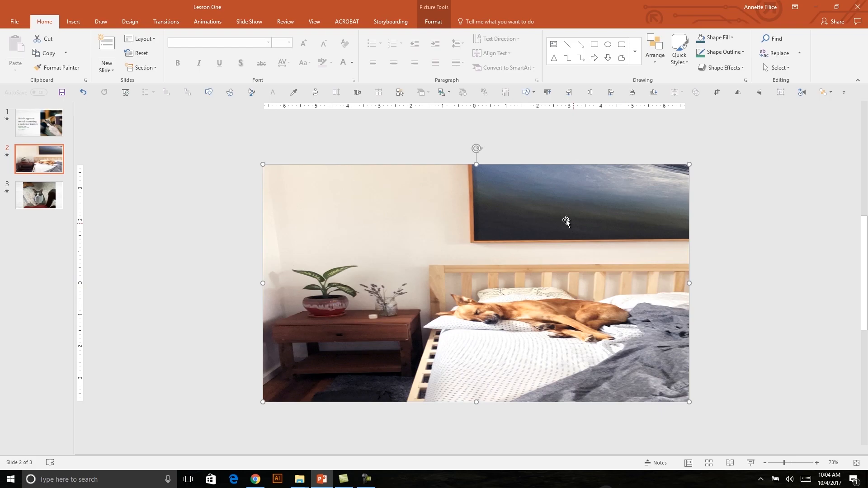
{"action": "mouse_move", "coordinate": [467, 181]}
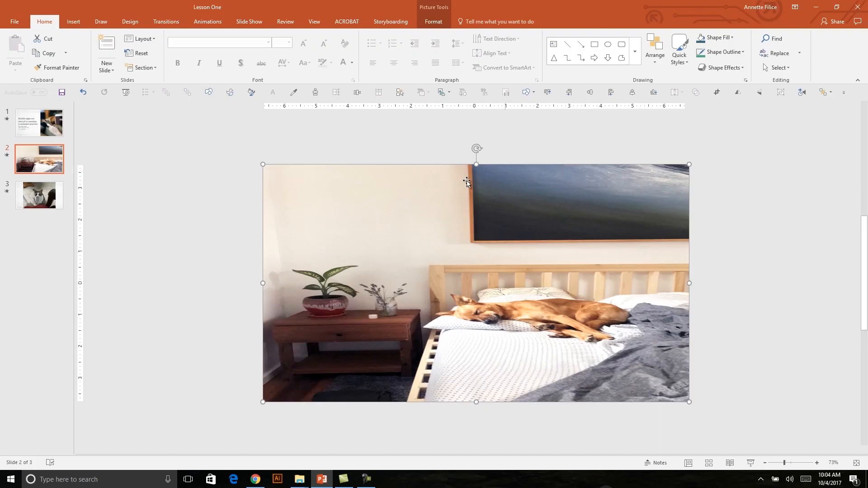
{"action": "mouse_move", "coordinate": [388, 201]}
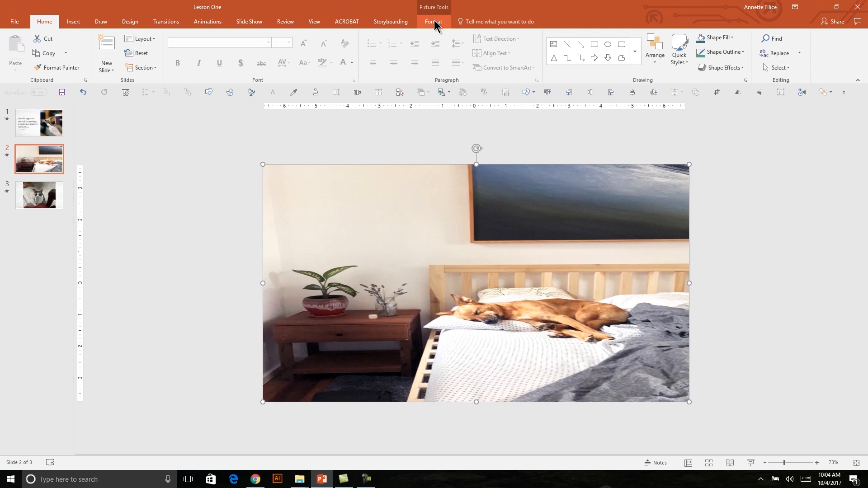
Step: Reset the dog photo to its original uncropped size and proportions with Reset Picture & Size
{"action": "left_click", "coordinate": [433, 22]}
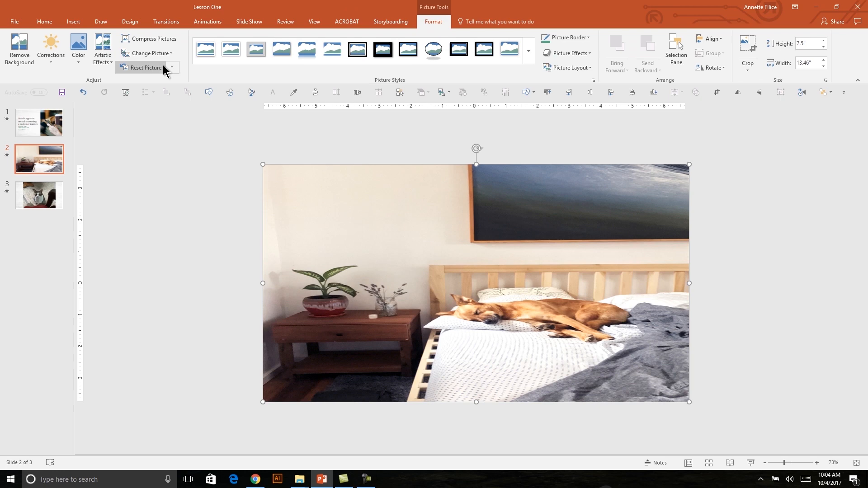
{"action": "mouse_move", "coordinate": [169, 69]}
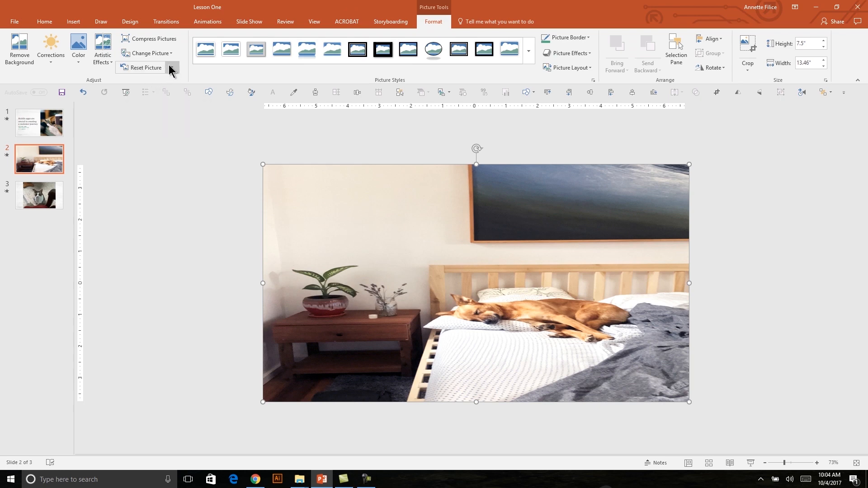
{"action": "mouse_move", "coordinate": [177, 73]}
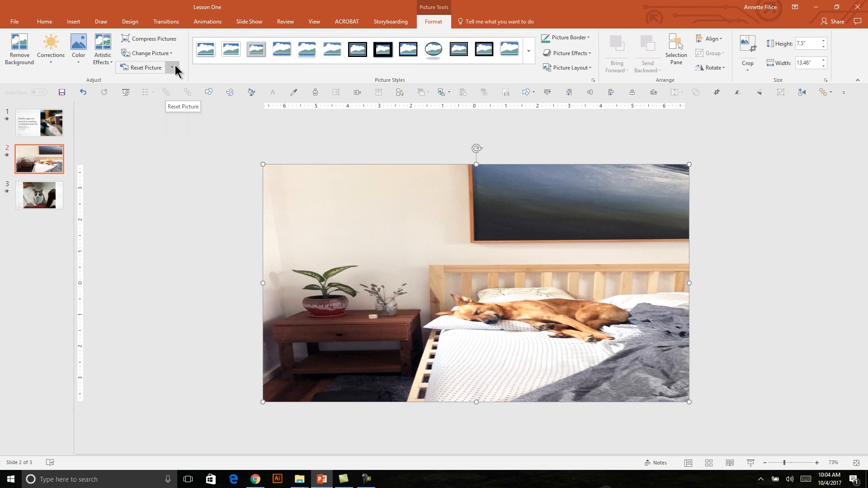
{"action": "left_click", "coordinate": [172, 68]}
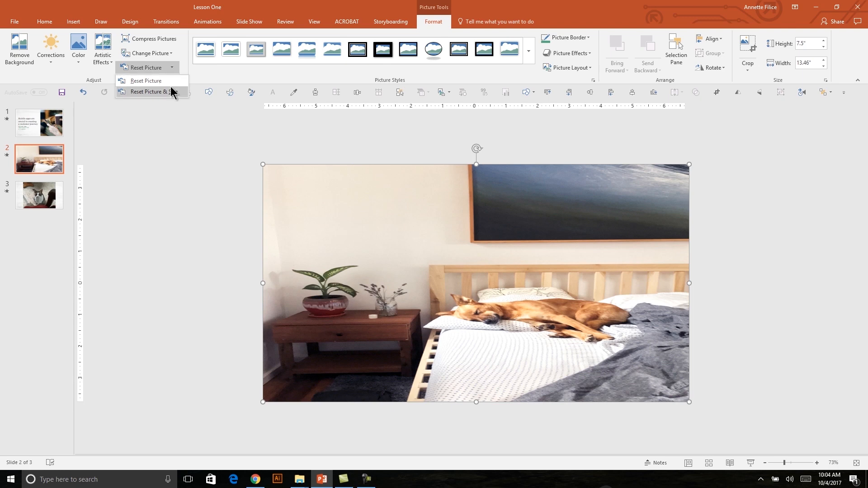
{"action": "left_click", "coordinate": [147, 92]}
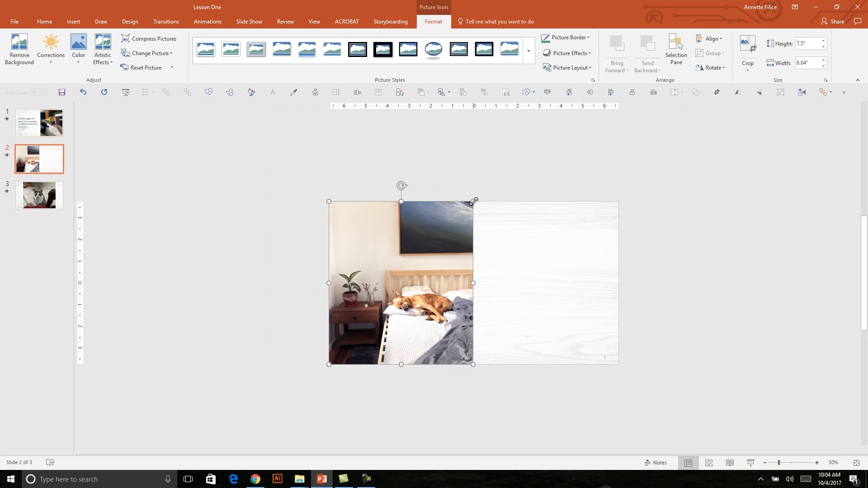
{"action": "mouse_move", "coordinate": [476, 202]}
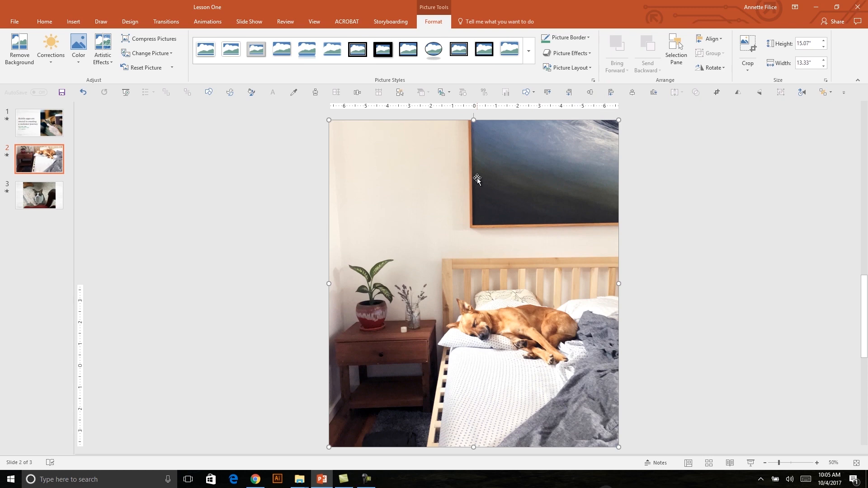
{"action": "mouse_move", "coordinate": [696, 91]}
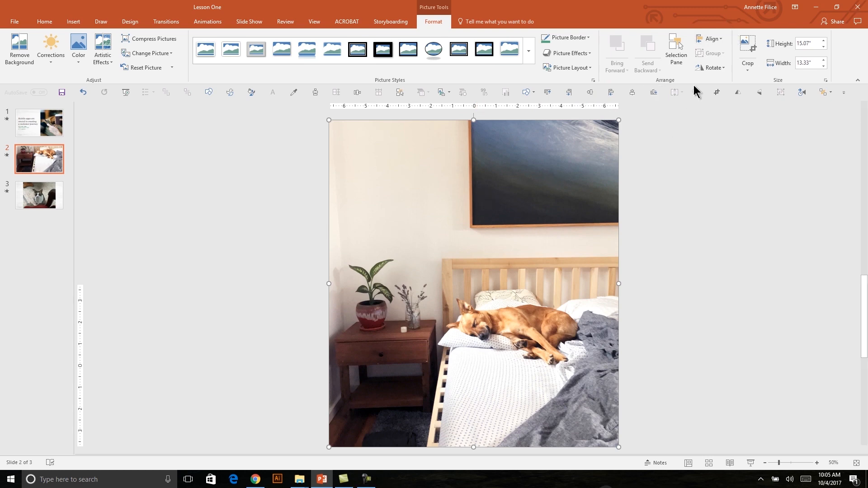
Step: Crop the dog photo top and bottom to 13.33 by 7.5 inches so it fills slide 2
{"action": "left_click", "coordinate": [746, 50]}
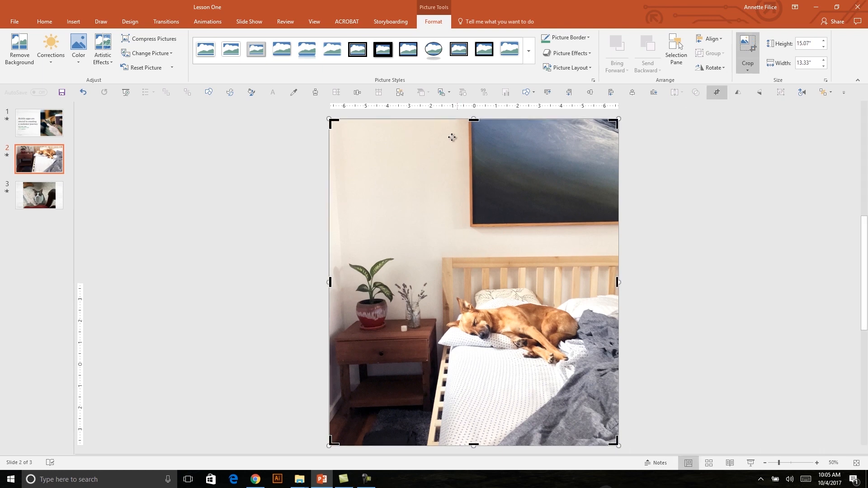
{"action": "mouse_move", "coordinate": [473, 119]}
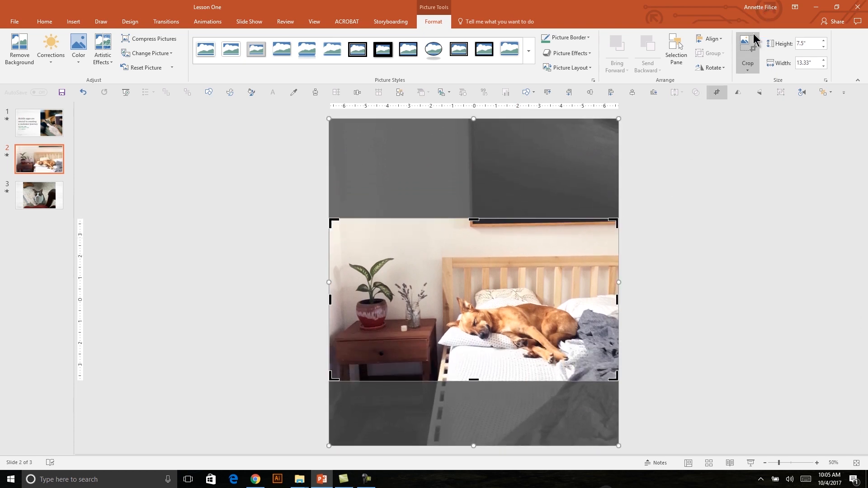
{"action": "left_click", "coordinate": [747, 50]}
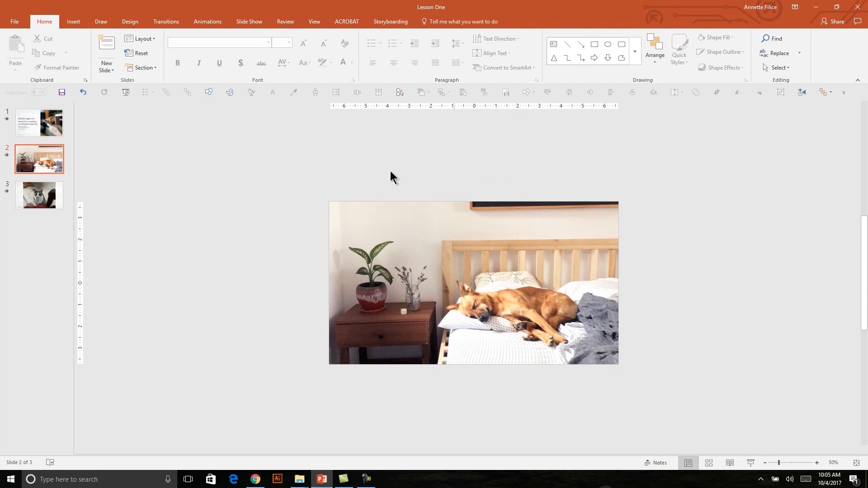
{"action": "mouse_move", "coordinate": [229, 144]}
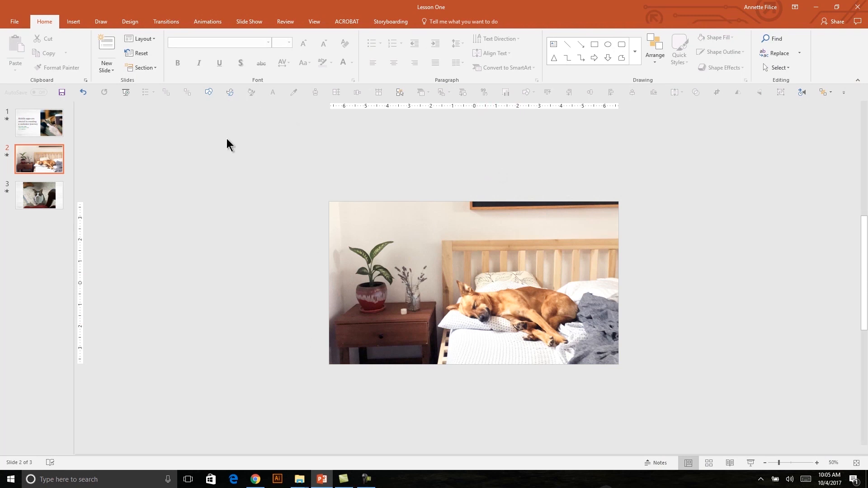
{"action": "mouse_move", "coordinate": [18, 21]}
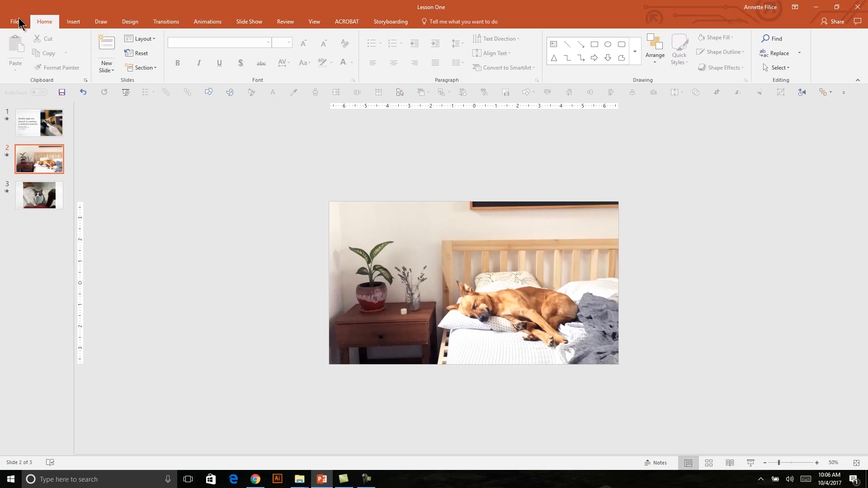
Step: Save a copy named Lesson One_Compressed in the 01_Lesson One folder
{"action": "left_click", "coordinate": [15, 21]}
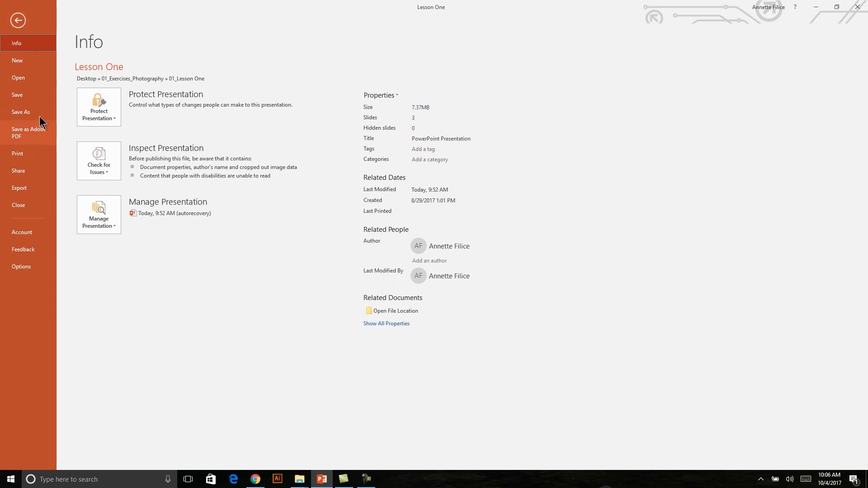
{"action": "left_click", "coordinate": [21, 112]}
{"action": "type", "text": "Lesson One_Complete"}
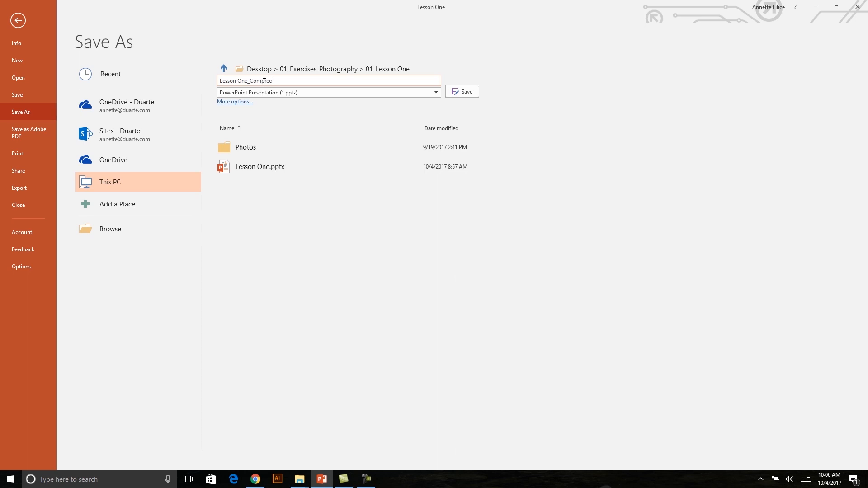
{"action": "left_click", "coordinate": [462, 92]}
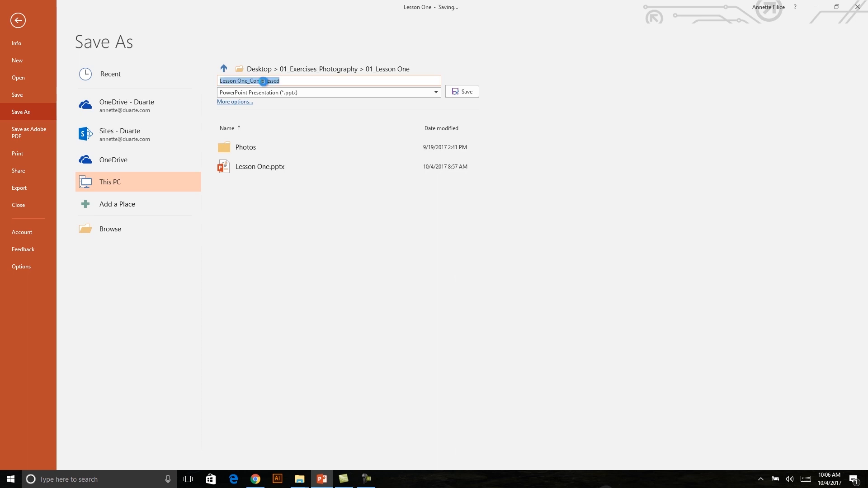
{"action": "left_click", "coordinate": [462, 92]}
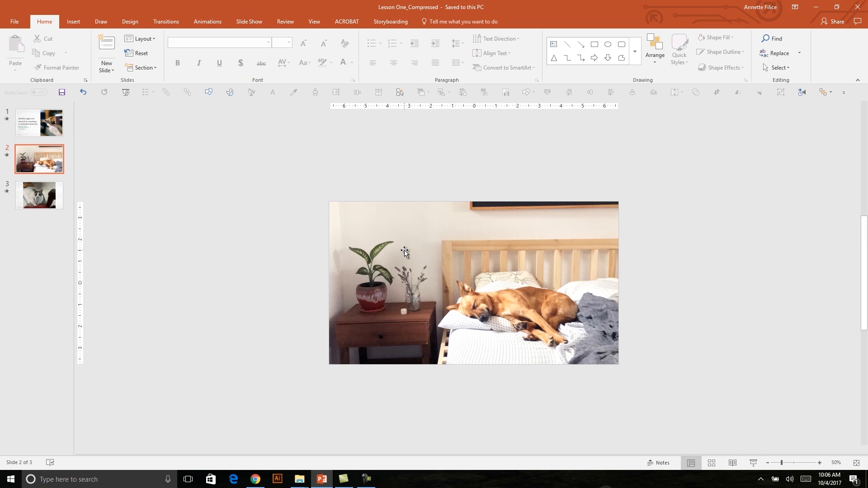
Step: Compress all pictures to E-mail (96 ppi) with cropped areas deleted, shrinking the file to 2,603 KB
{"action": "left_click", "coordinate": [473, 282]}
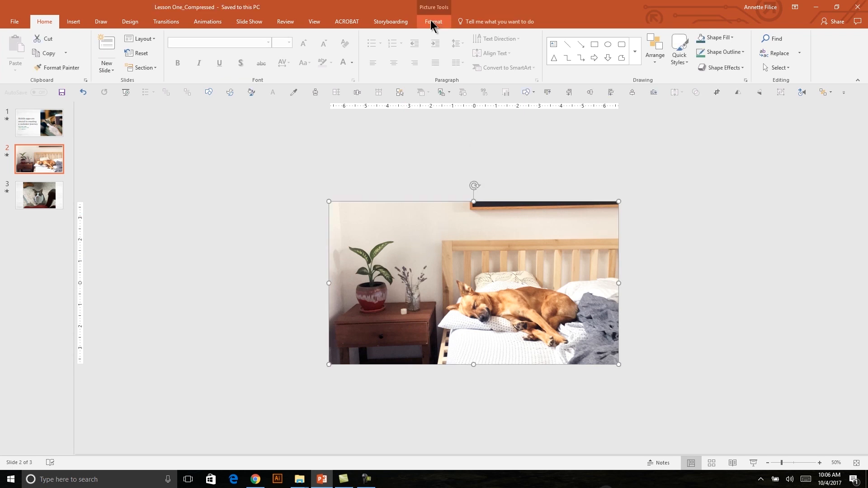
{"action": "left_click", "coordinate": [433, 21]}
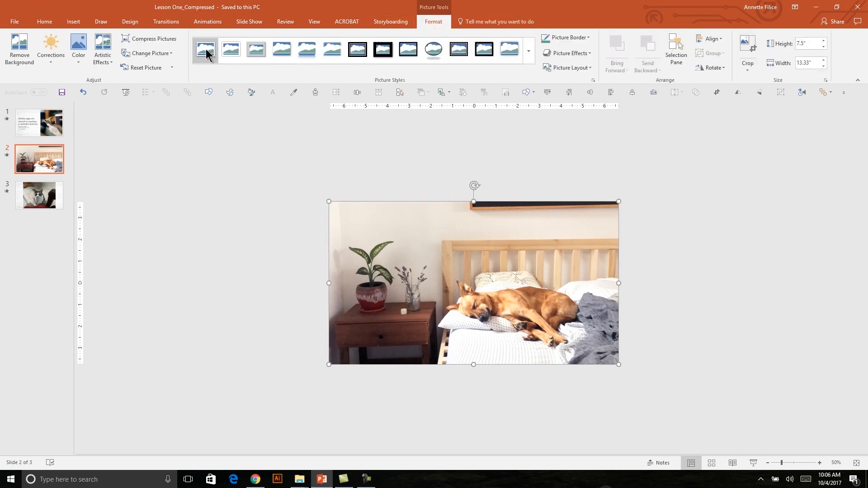
{"action": "left_click", "coordinate": [153, 38]}
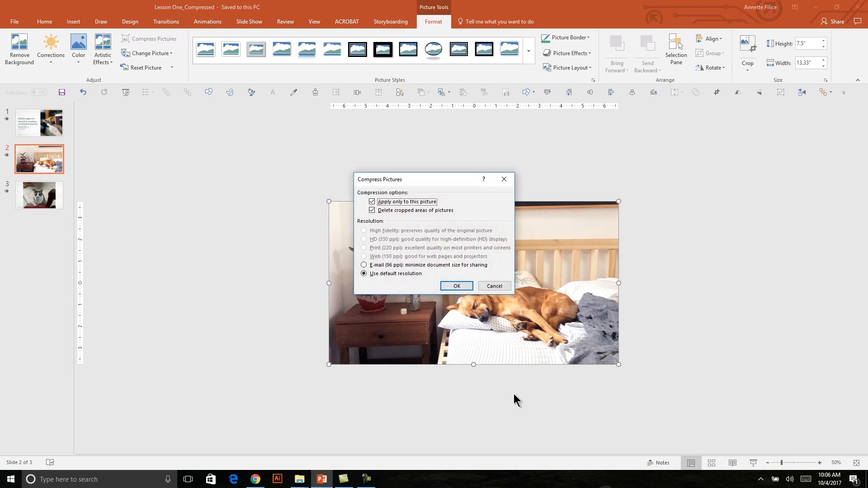
{"action": "left_click", "coordinate": [371, 202]}
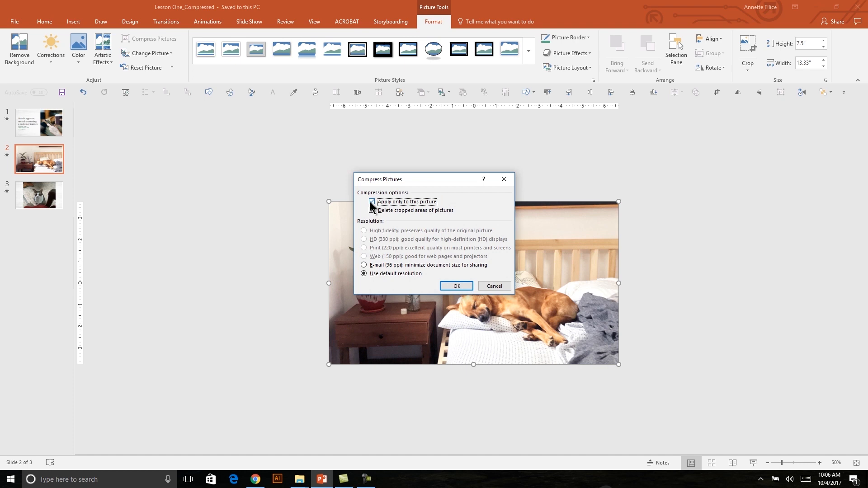
{"action": "left_click", "coordinate": [371, 202]}
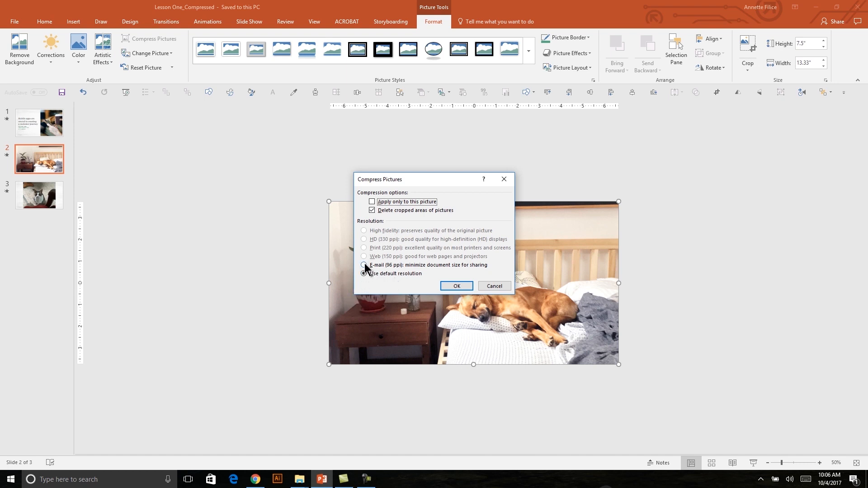
{"action": "left_click", "coordinate": [363, 265]}
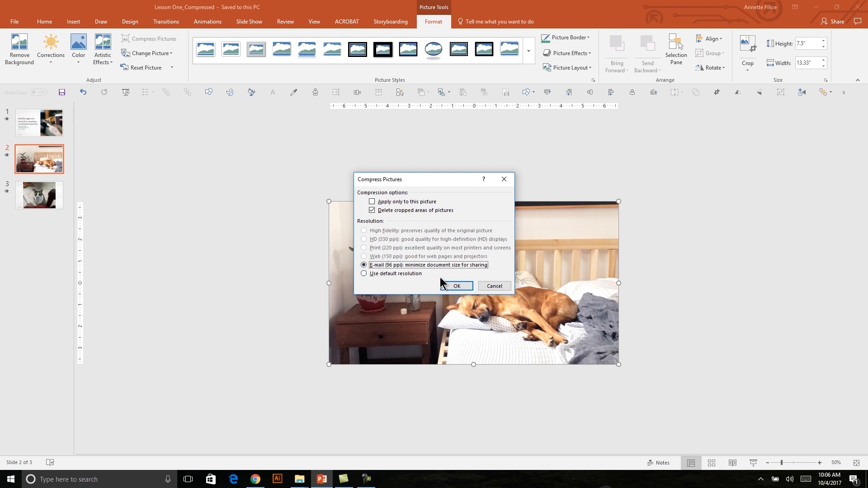
{"action": "left_click", "coordinate": [455, 286]}
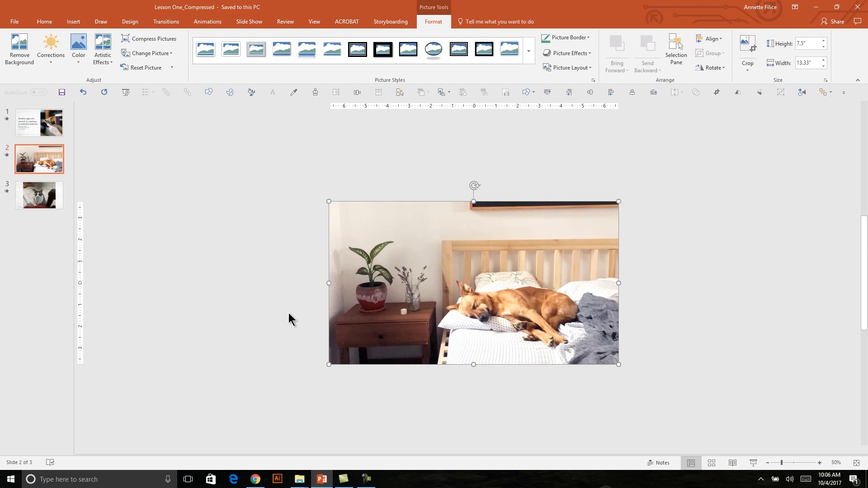
{"action": "left_click", "coordinate": [300, 479]}
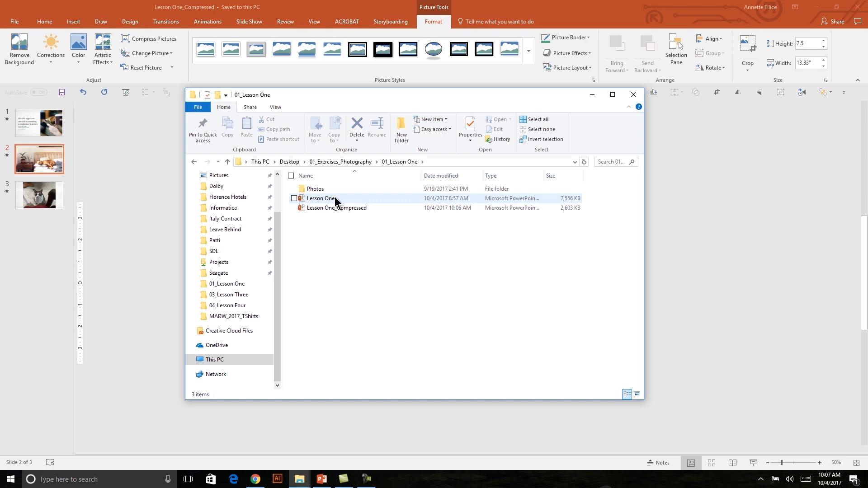
{"action": "mouse_move", "coordinate": [336, 208]}
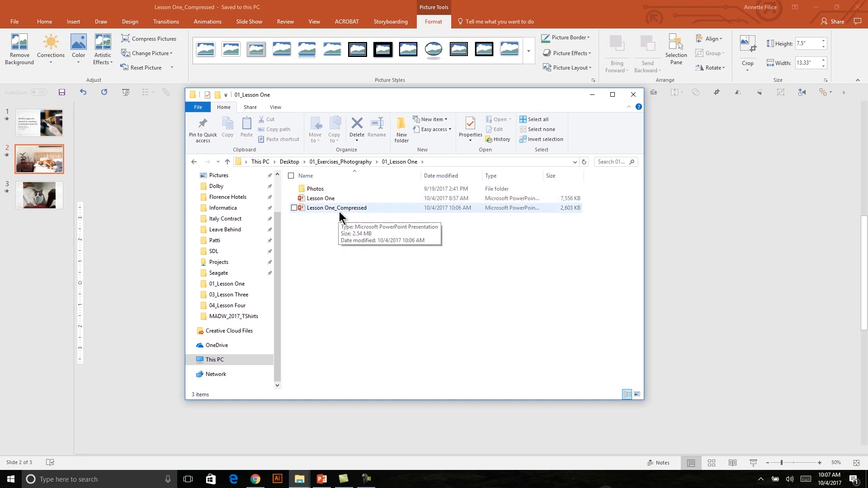